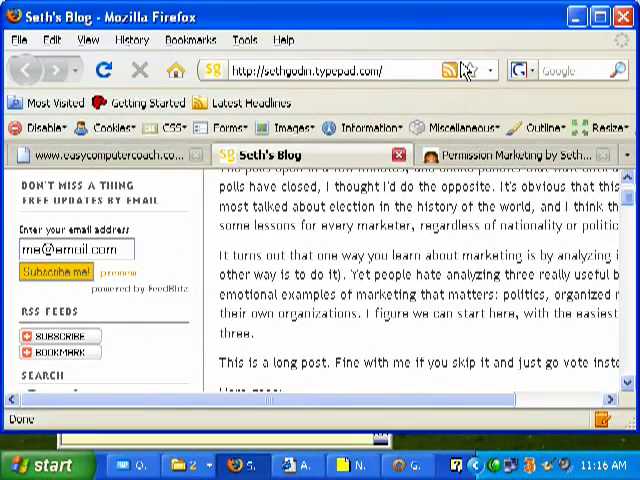
pyautogui.moveTo(448, 70)
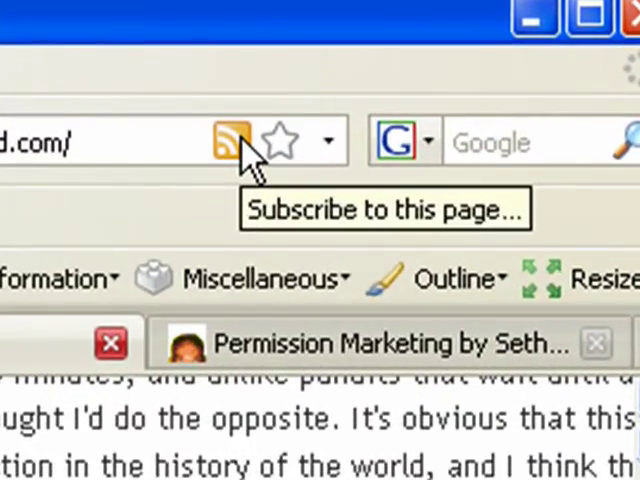